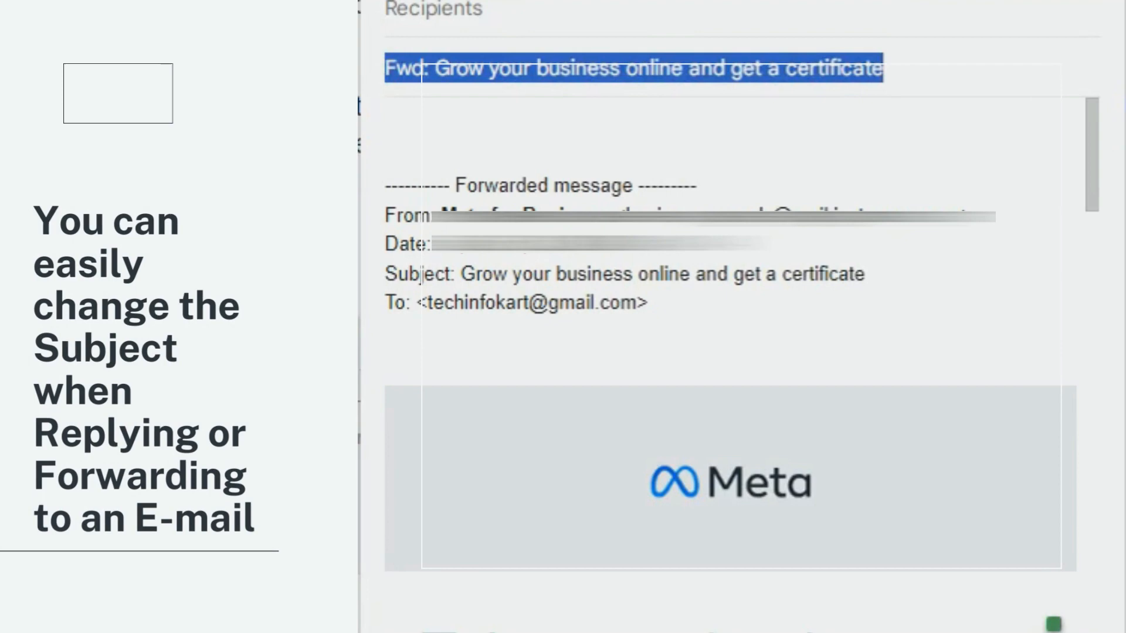
- Start forwarding the Rajasthan Tour!!! message from the More actions menu beside its timestamp
type("You can change the")
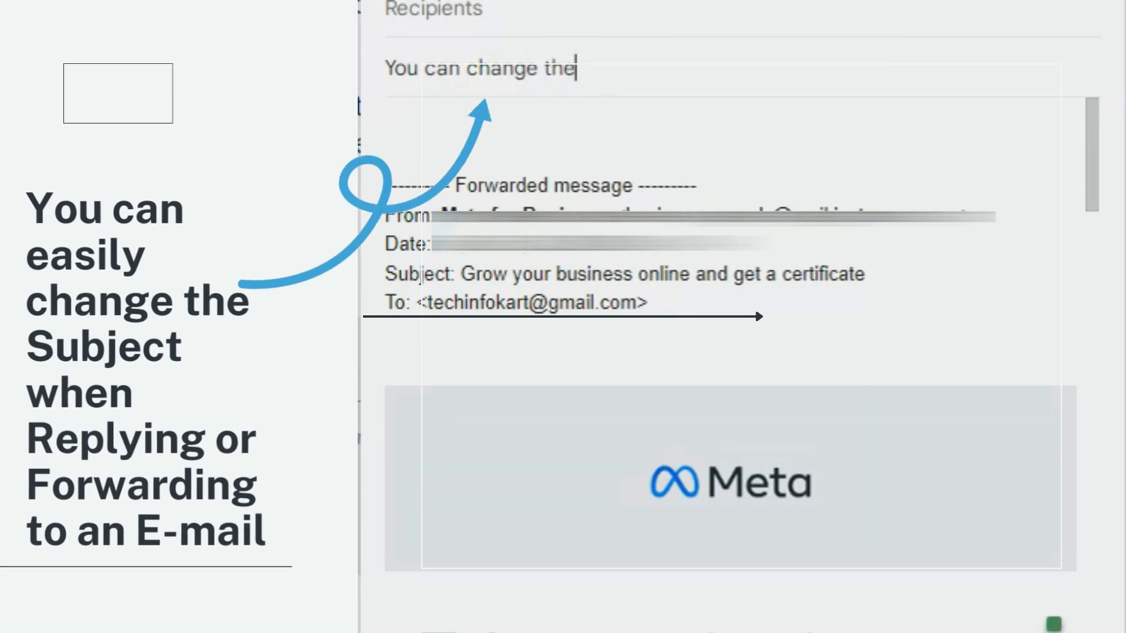
type("Sub")
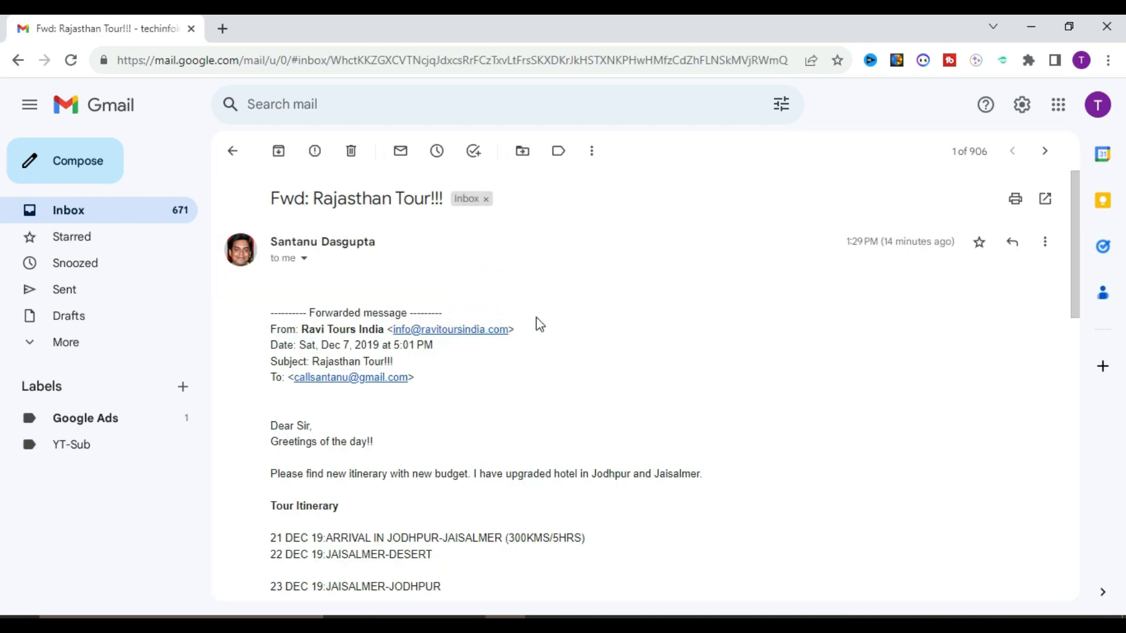
mouse_move(571, 331)
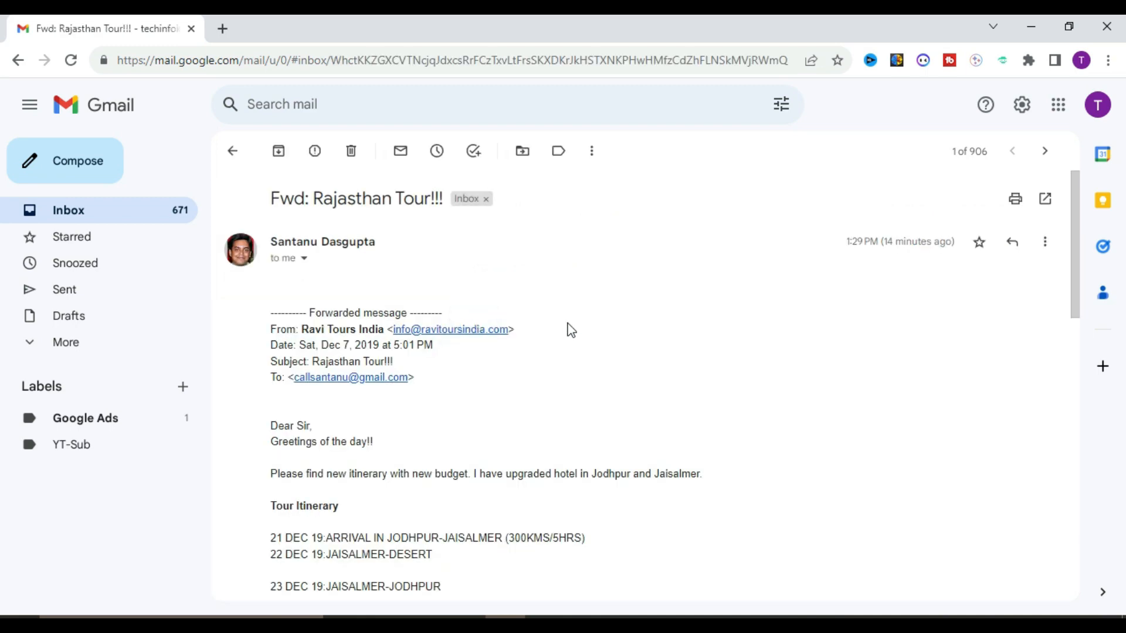
triple_click(356, 198)
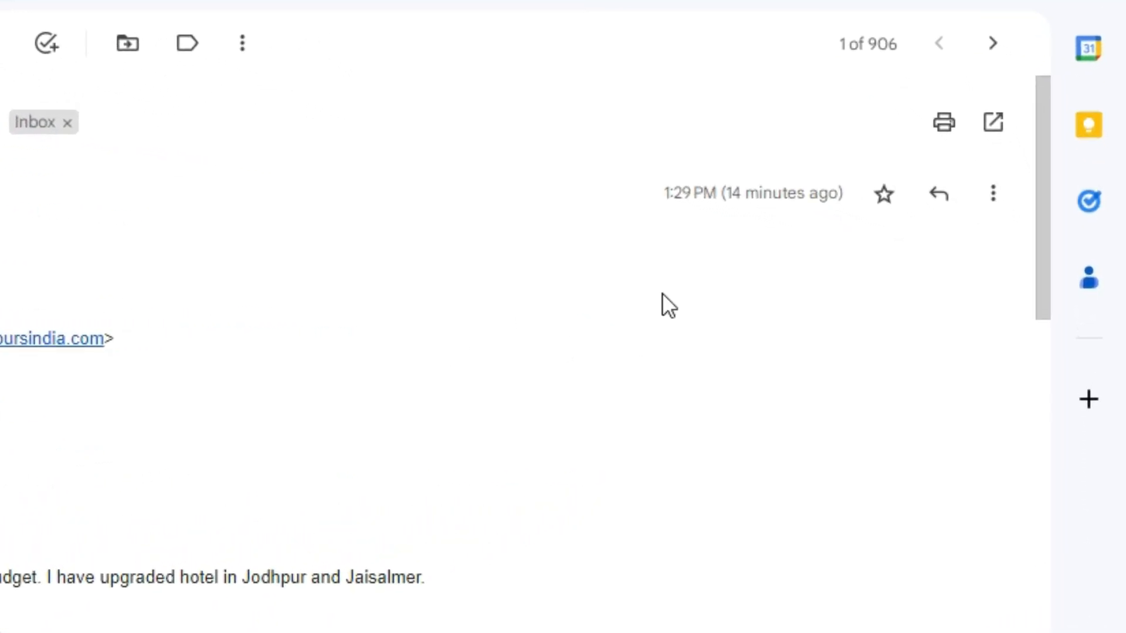
mouse_move(993, 194)
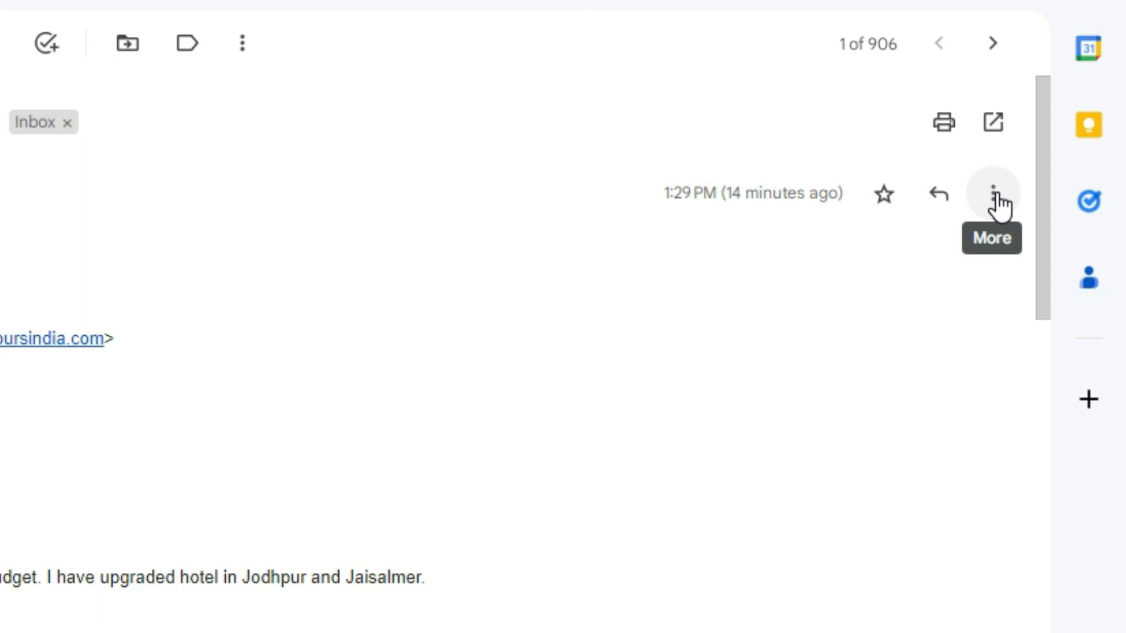
left_click(994, 192)
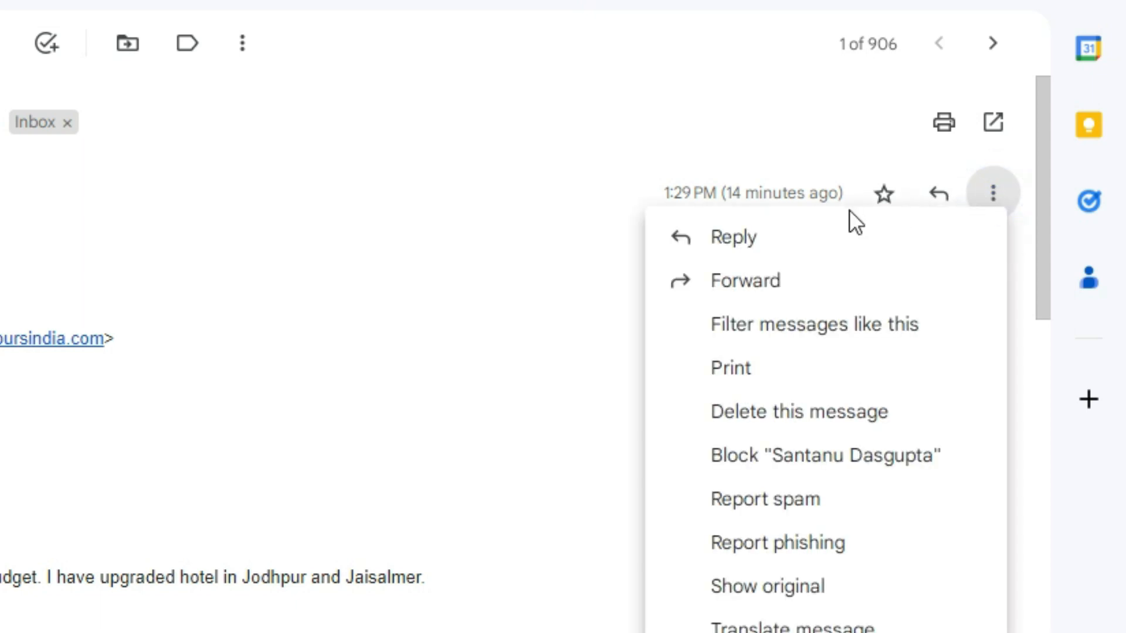
mouse_move(746, 281)
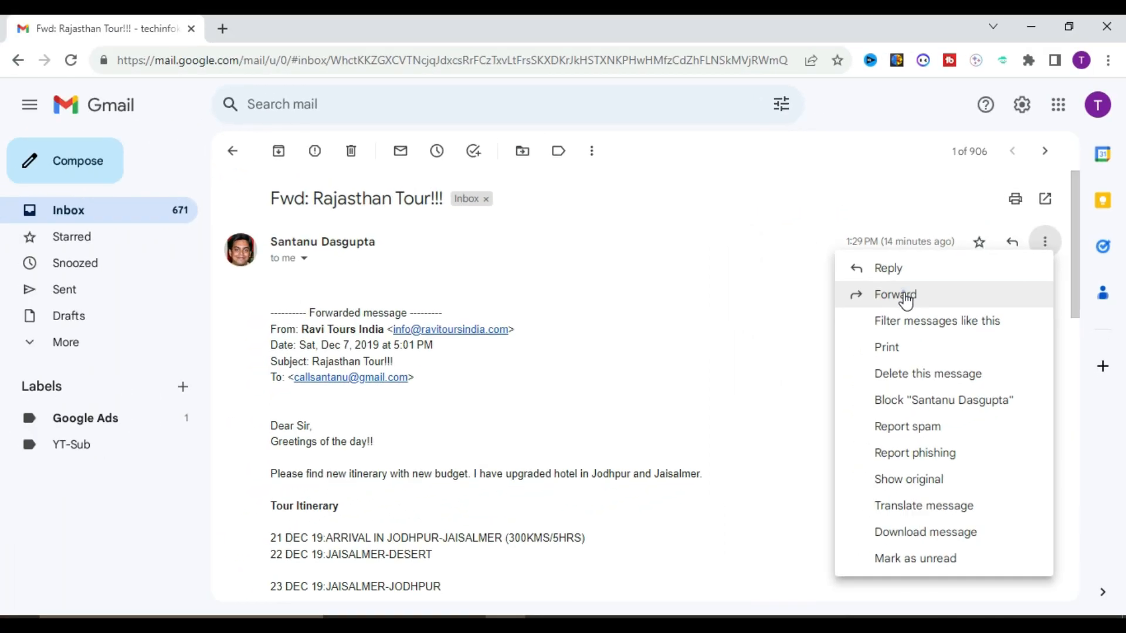
left_click(895, 294)
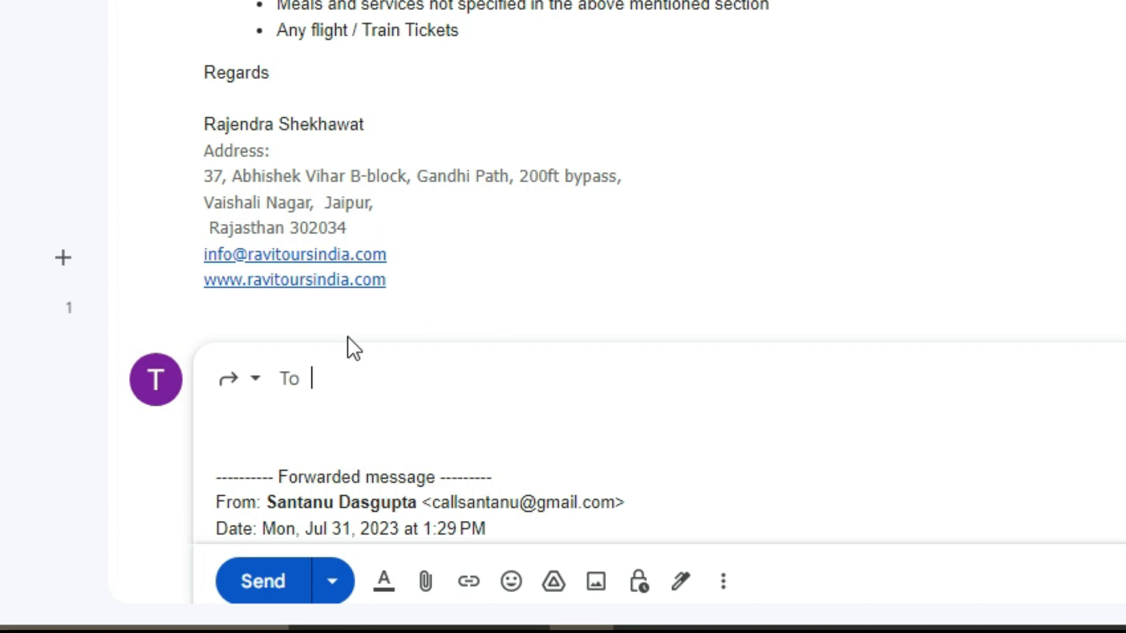
- Choose Edit subject from the Type of response options so the forward's subject becomes editable
scroll("down", 3)
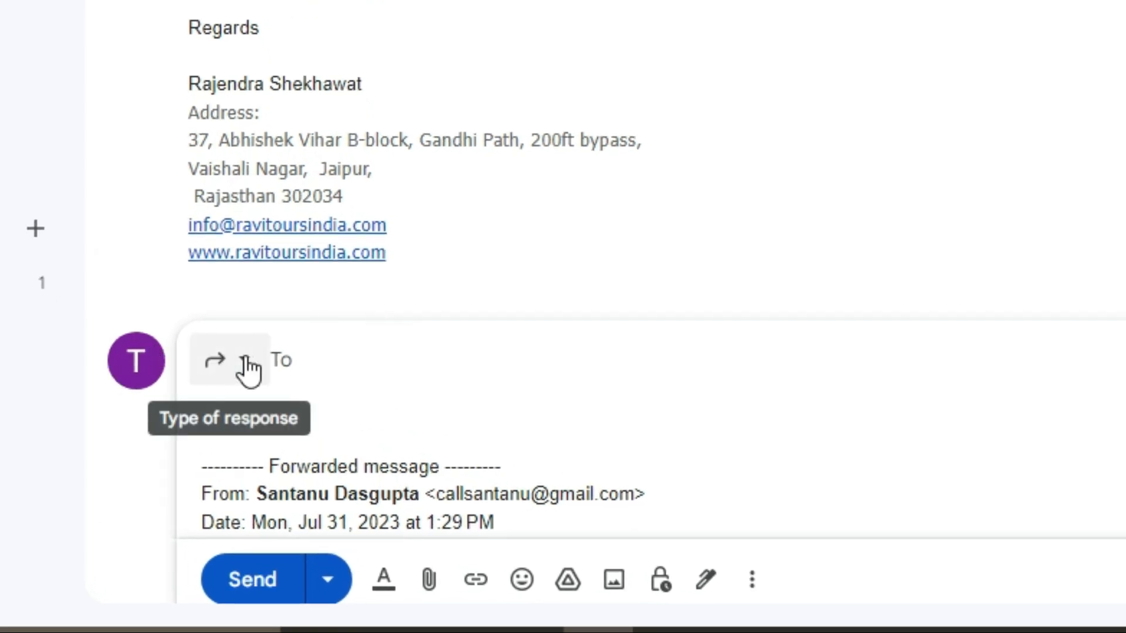
left_click(249, 360)
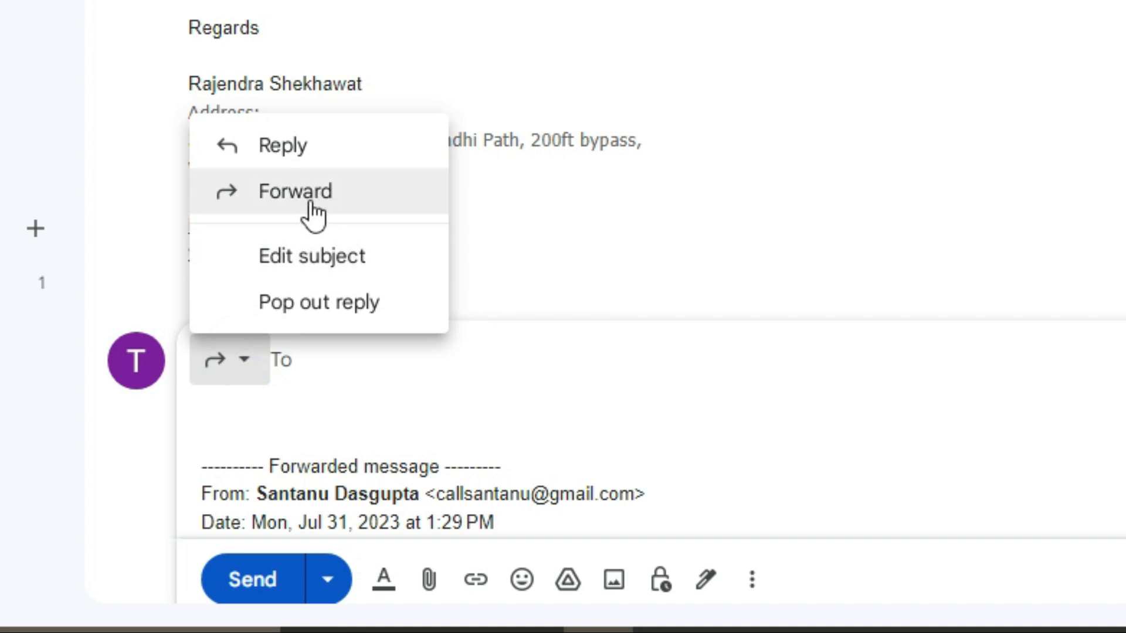
left_click(293, 191)
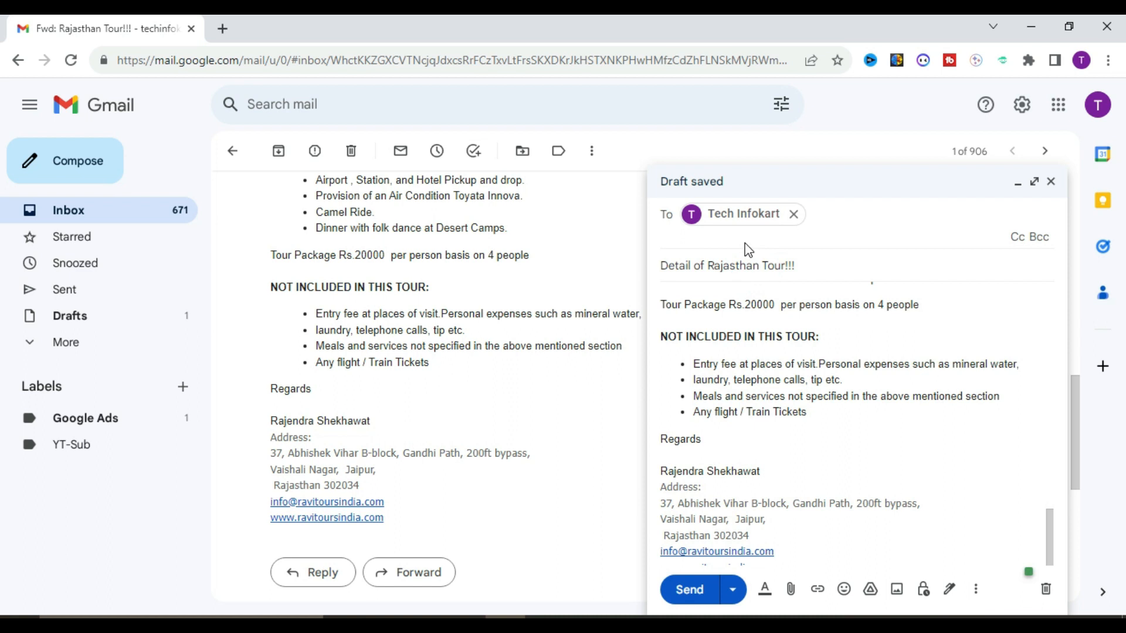
mouse_move(757, 267)
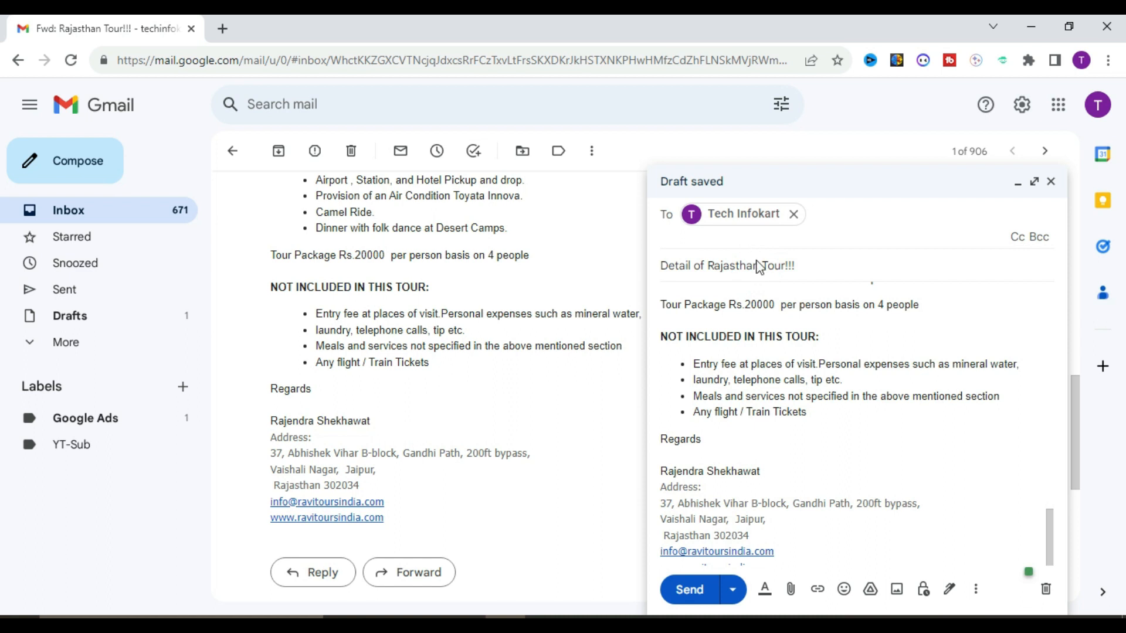
- Return to the subject line now reading Detail of Rajasthan Tour!!! with the recipient filled
left_click(688, 590)
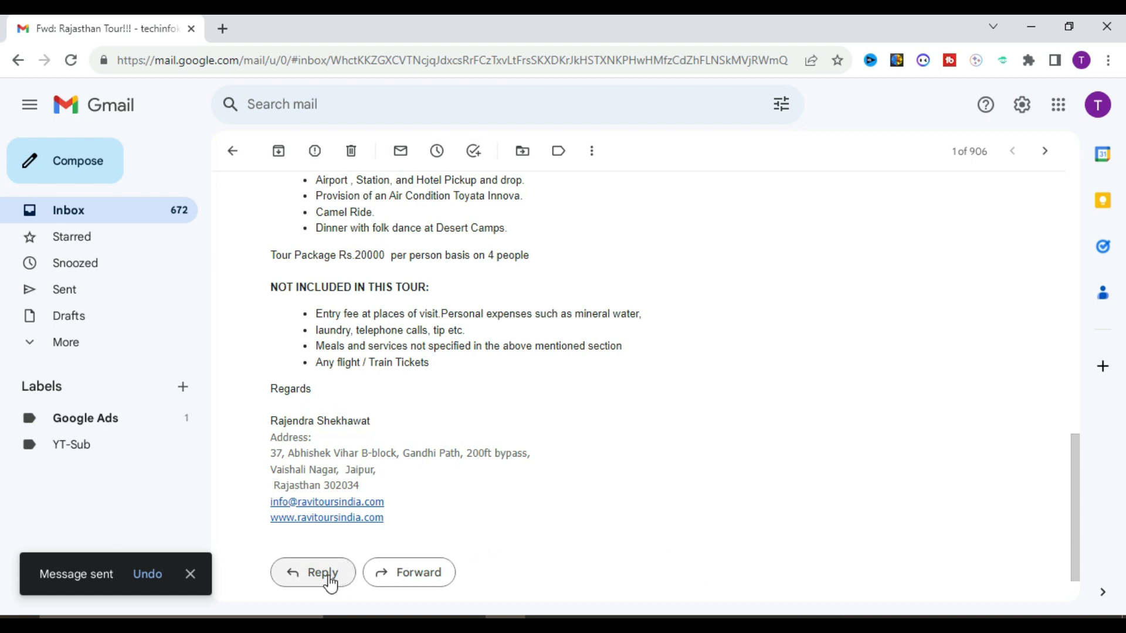
mouse_move(567, 520)
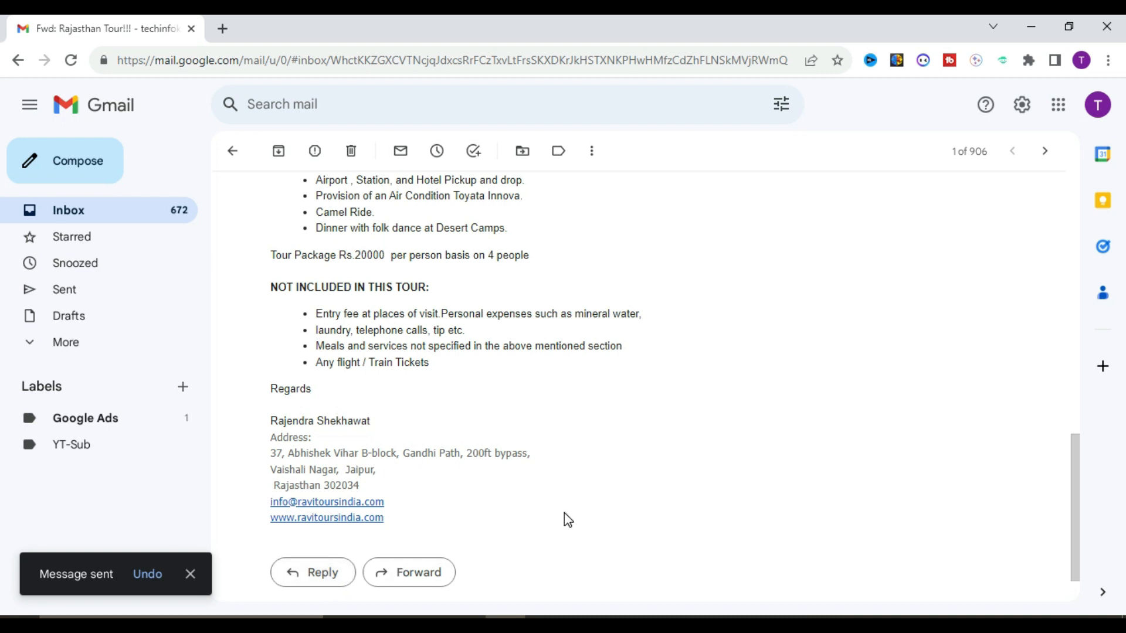